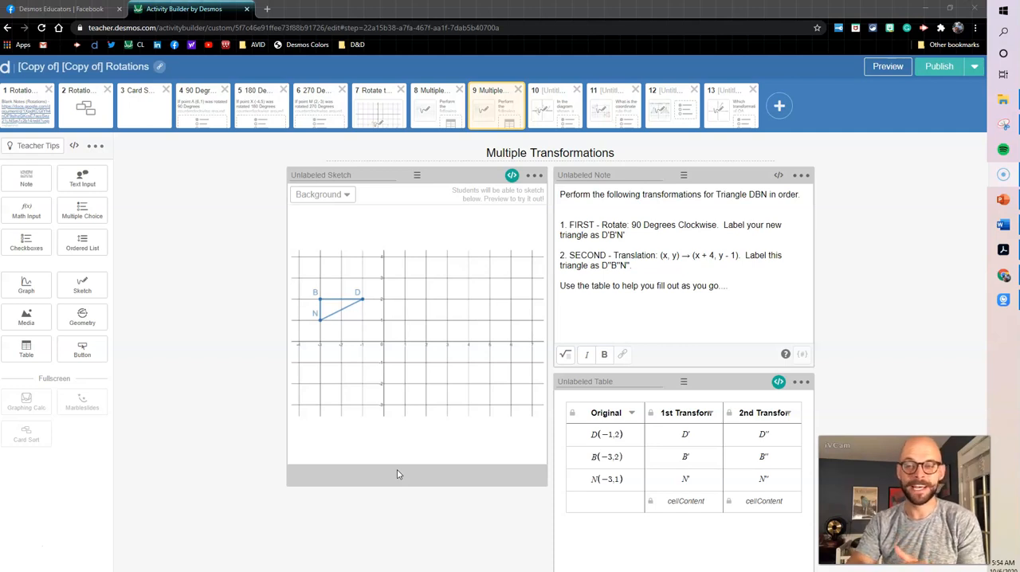
mouse_move(424, 477)
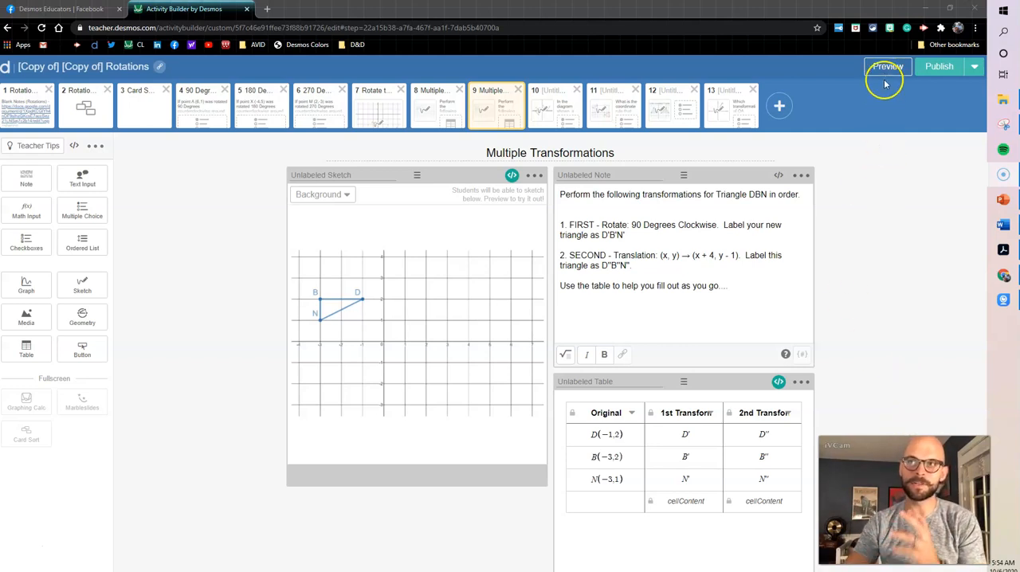
Preview screen 9 and fill the 1st Transformation column, entering (2,3) for B' and selecting N'
click(887, 66)
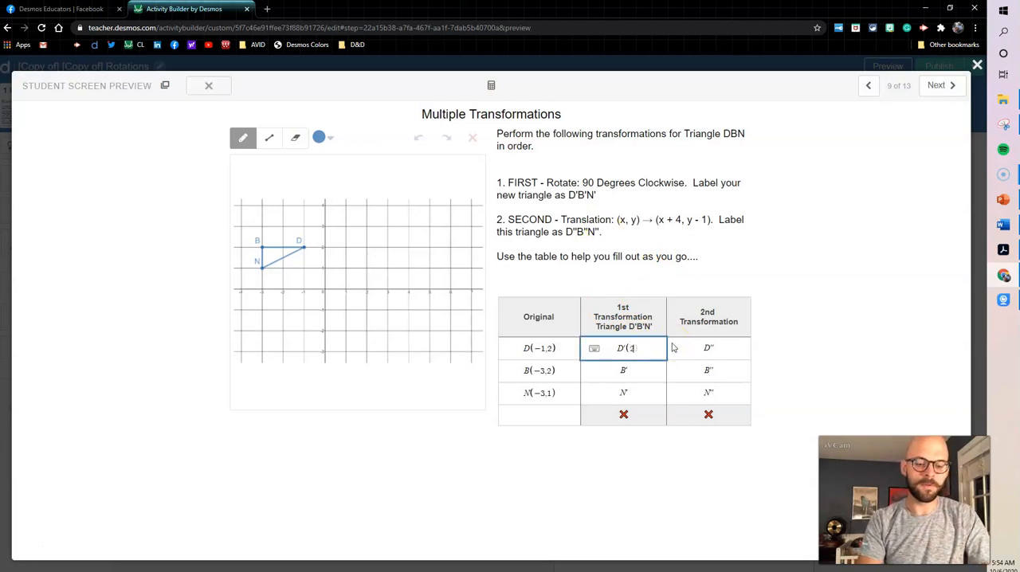
click(623, 371)
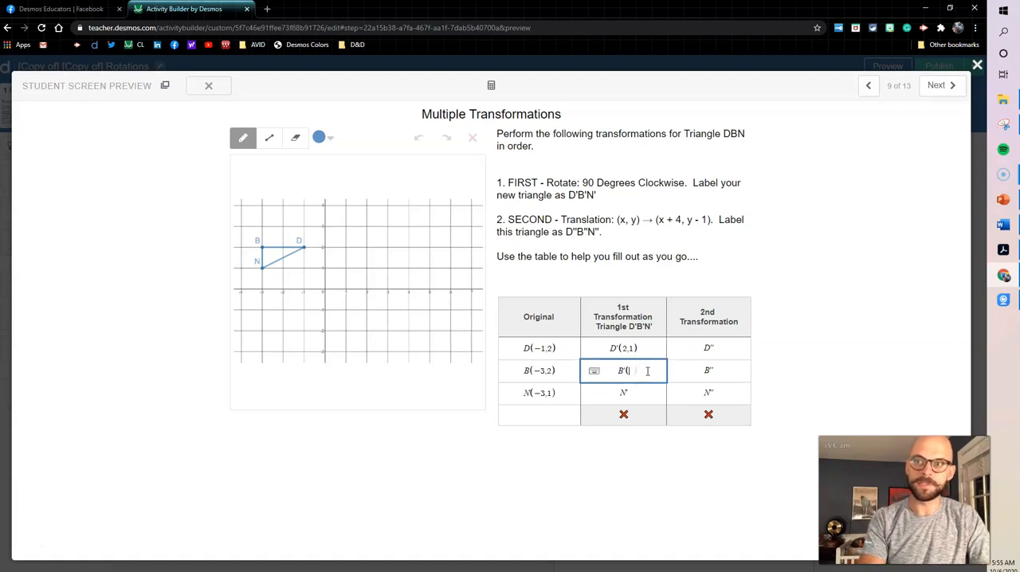
text(2,3)
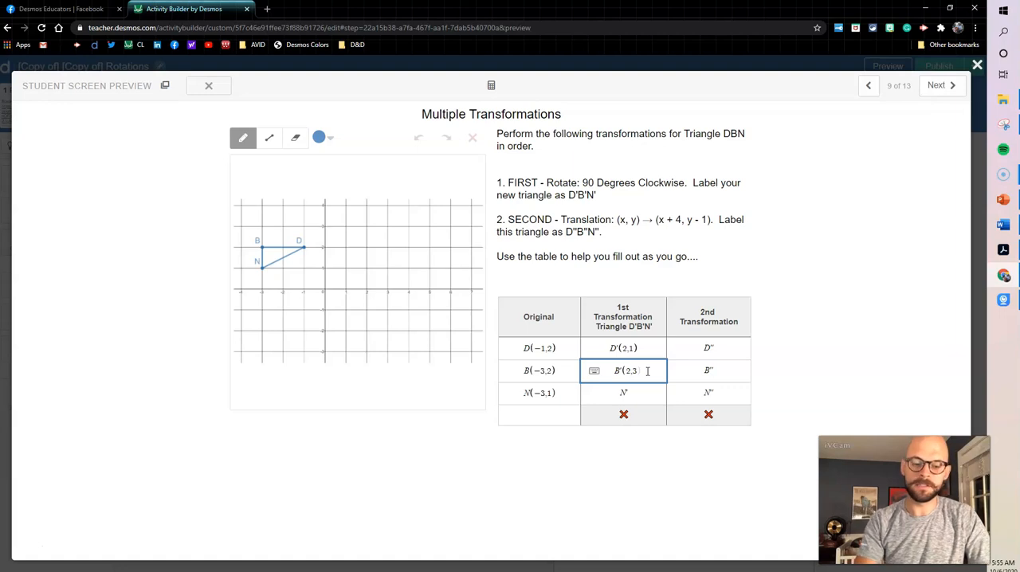
click(635, 393)
text((1,3))
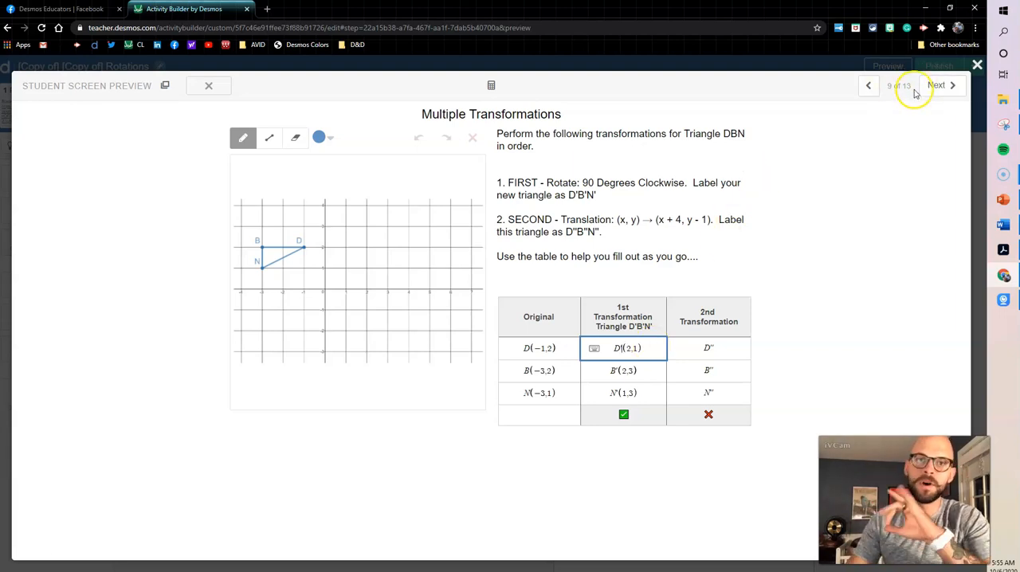
Exit screen 9's preview, then preview screen 8, stepping to screen 9 and back
click(208, 85)
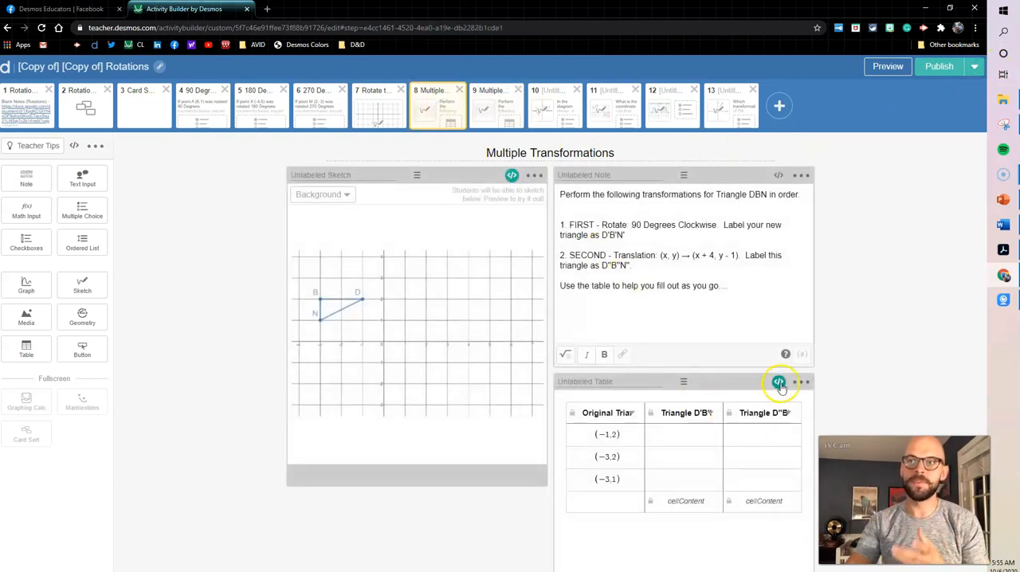
mouse_move(778, 382)
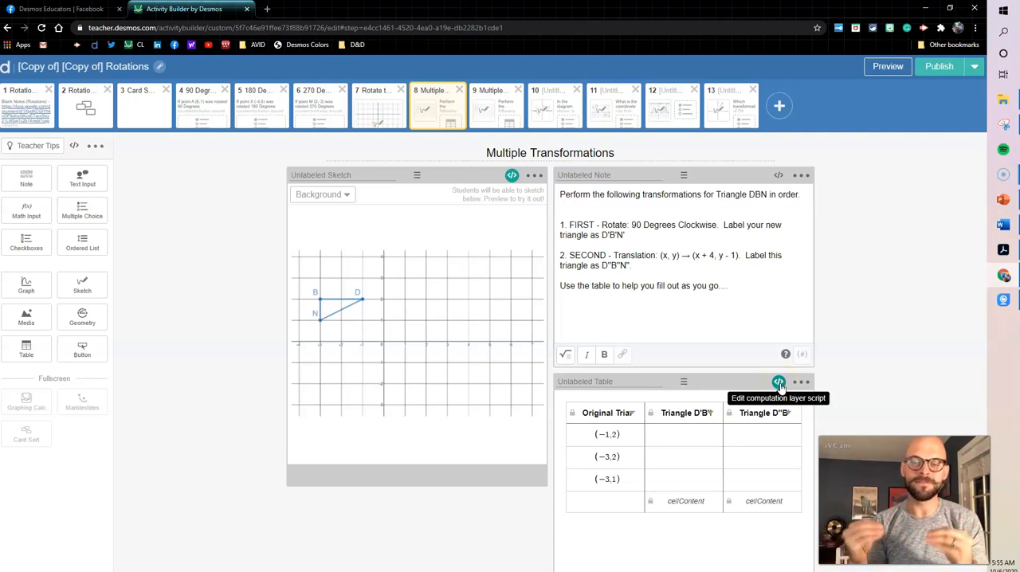
mouse_move(805, 94)
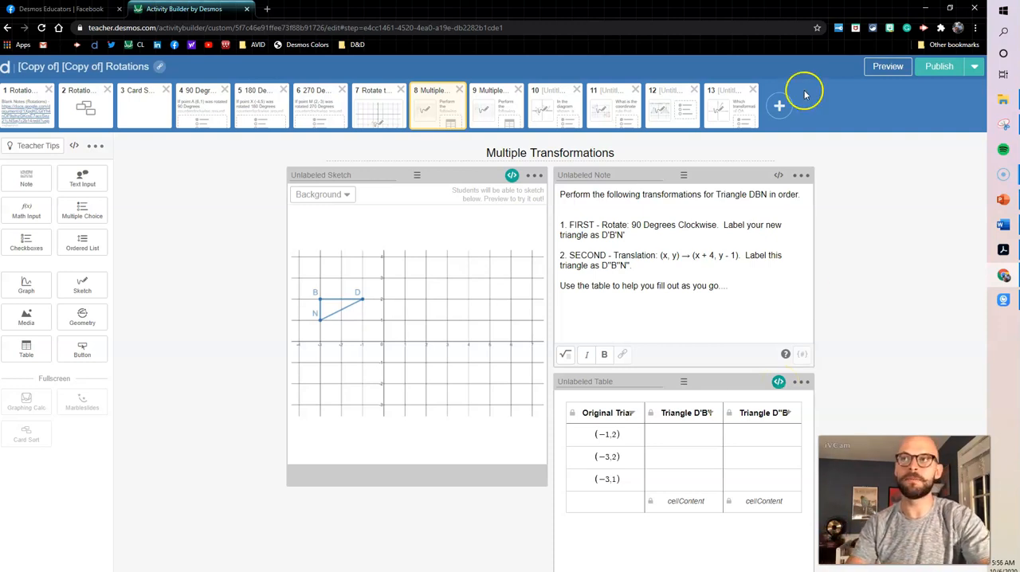
click(887, 65)
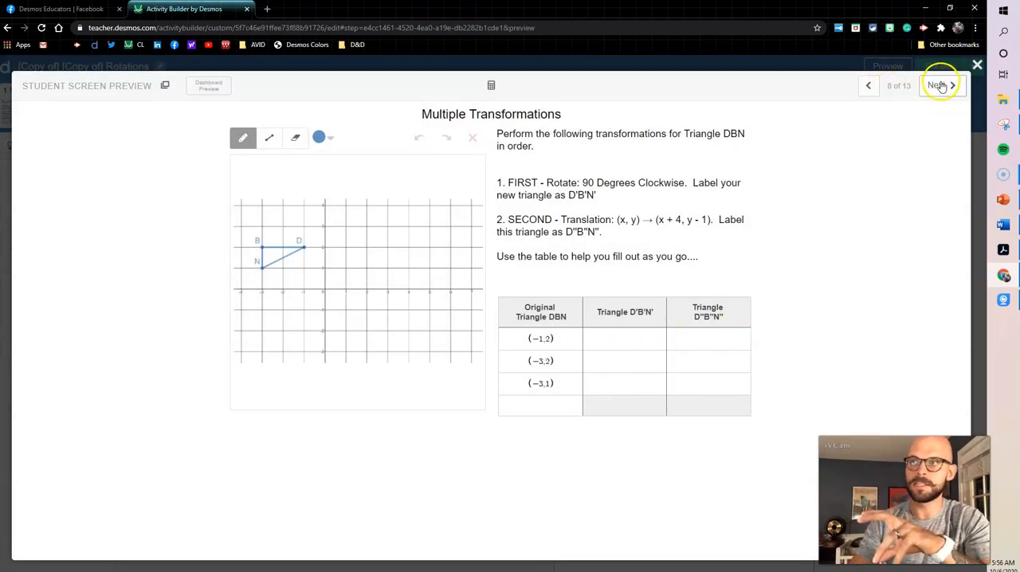
click(938, 86)
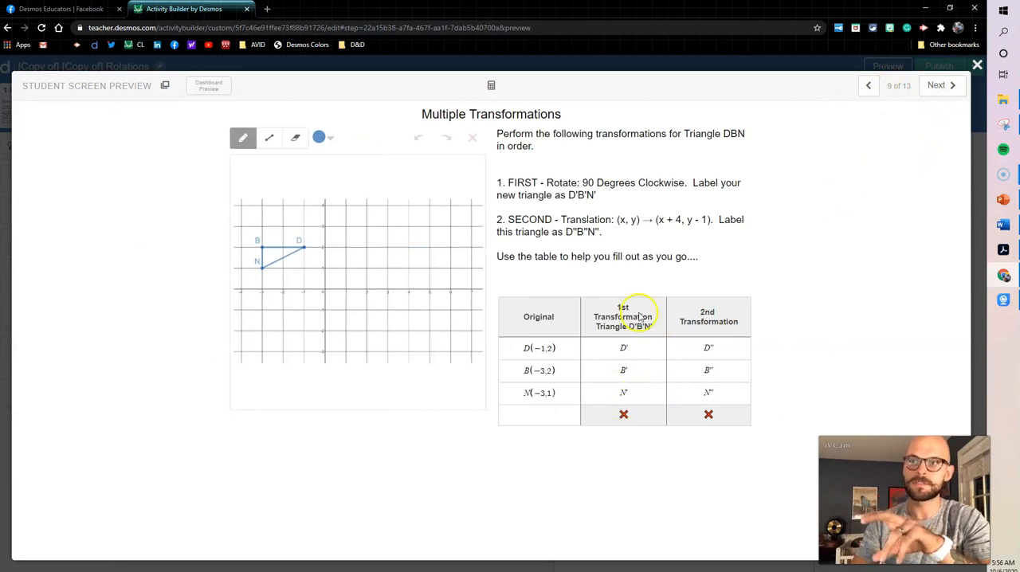
mouse_move(695, 376)
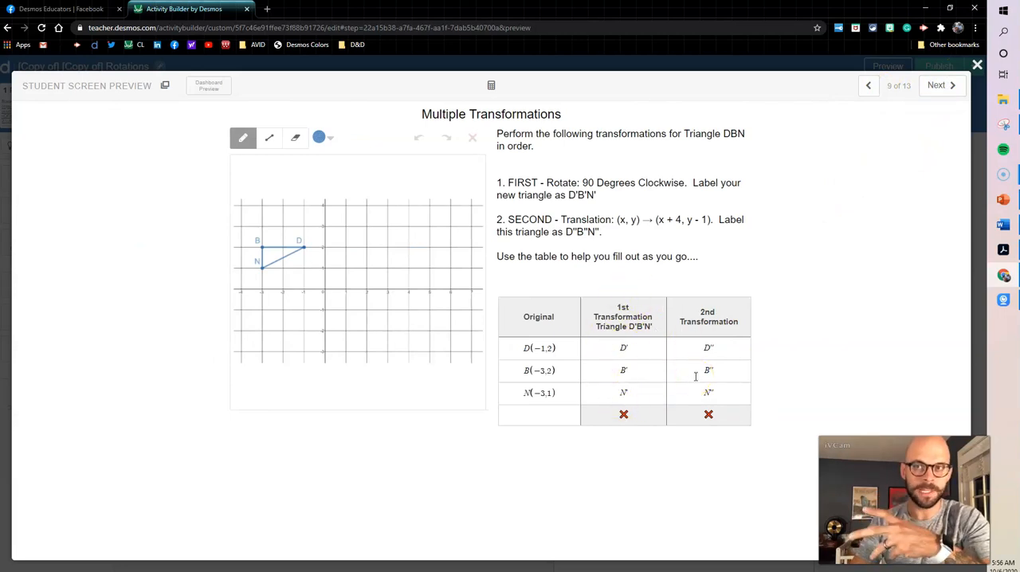
click(868, 85)
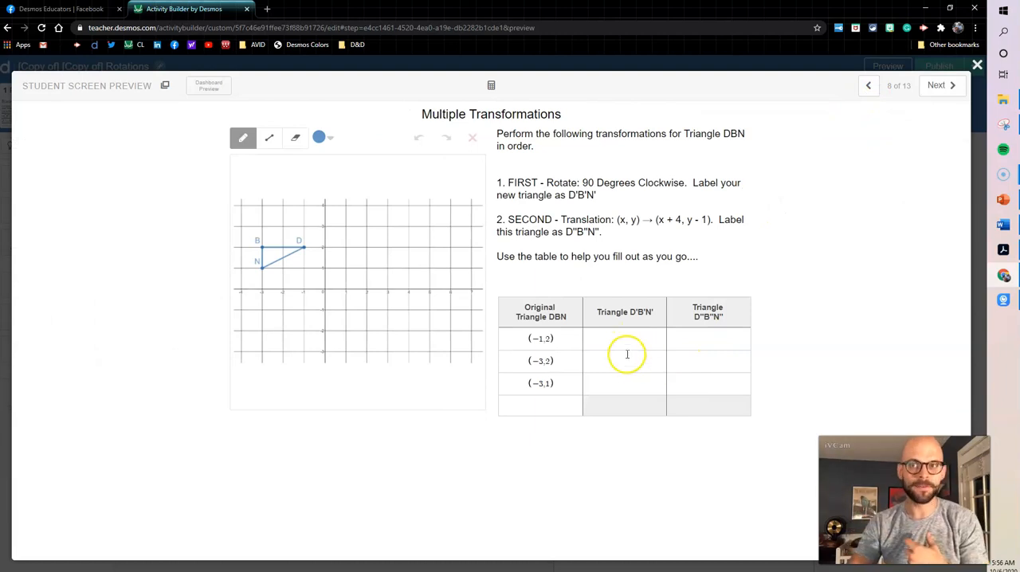
mouse_move(582, 338)
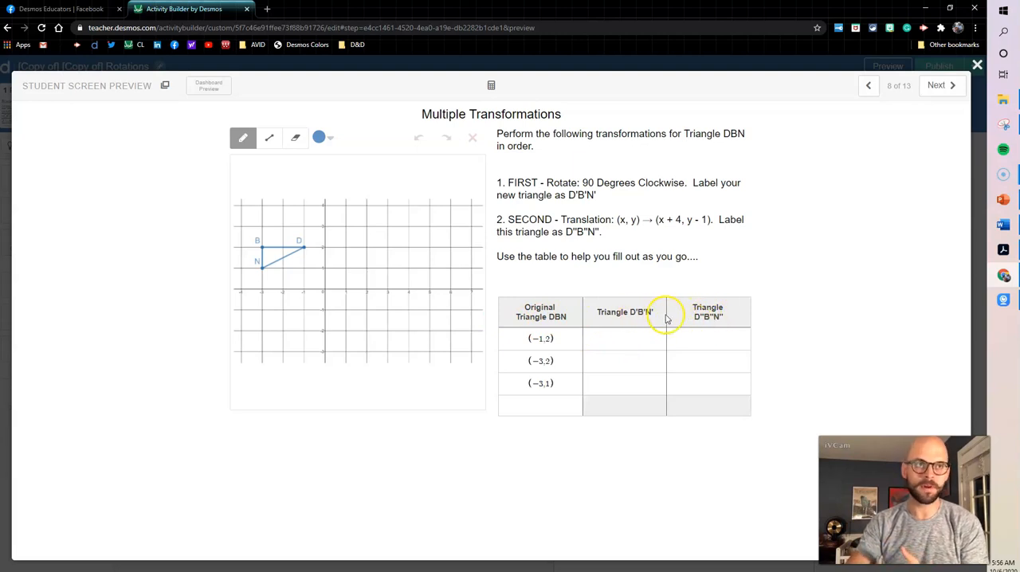
mouse_move(679, 392)
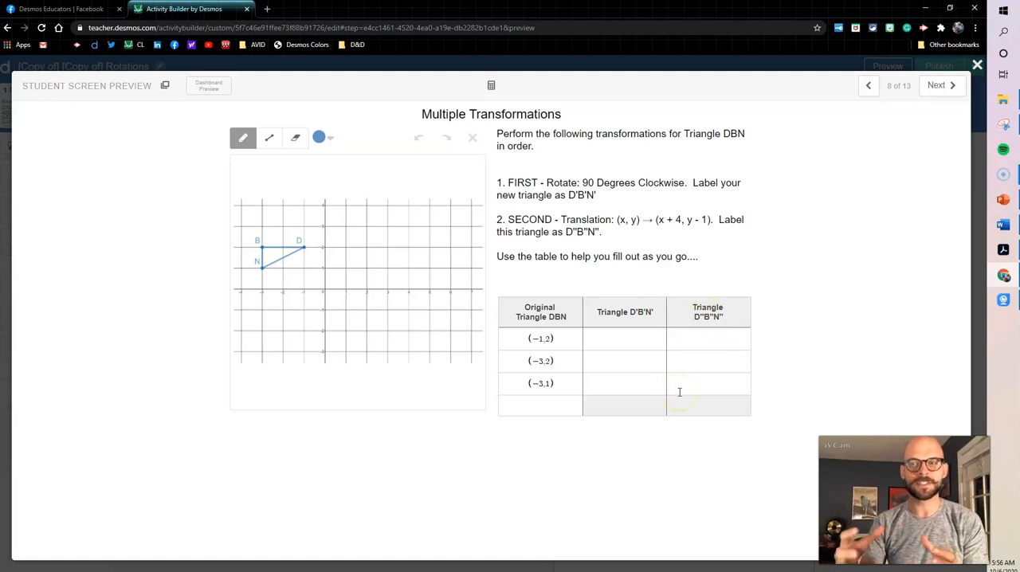
mouse_move(682, 362)
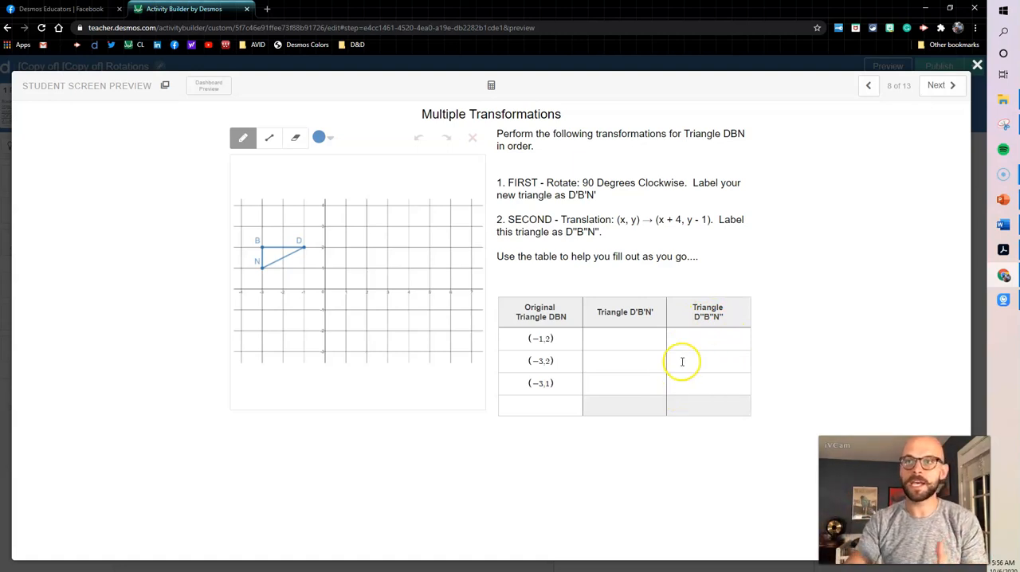
Enter D'(2,1), B'(2,3) and N'(1,3) into screen 8's Triangle D'B'N' column
click(624, 338)
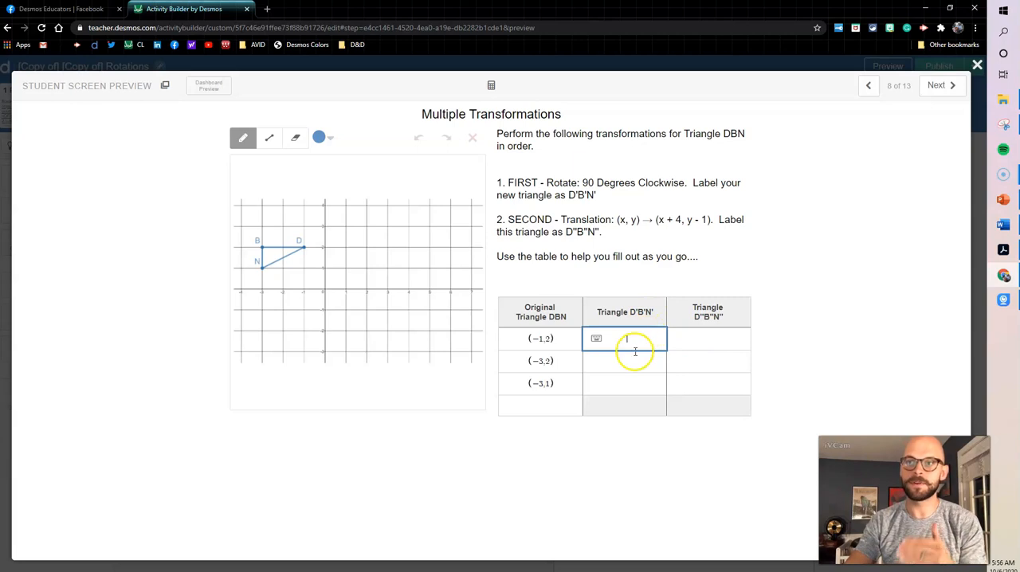
mouse_move(558, 189)
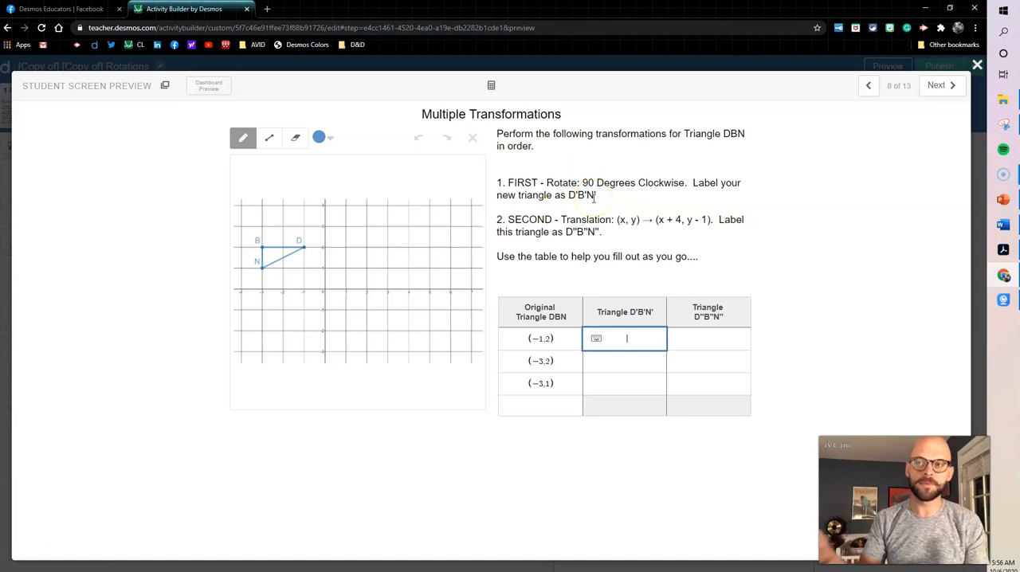
mouse_move(845, 233)
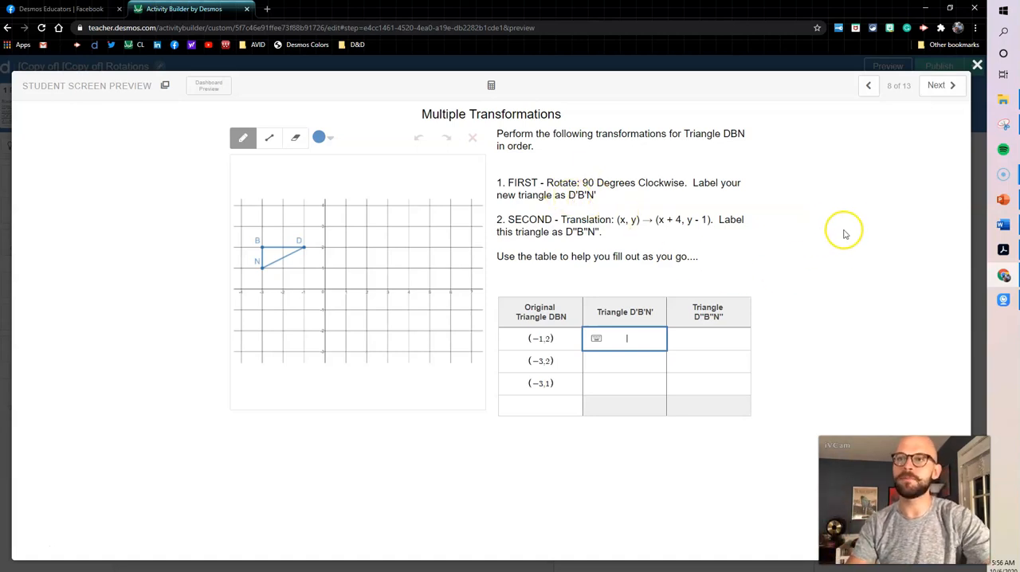
text(()
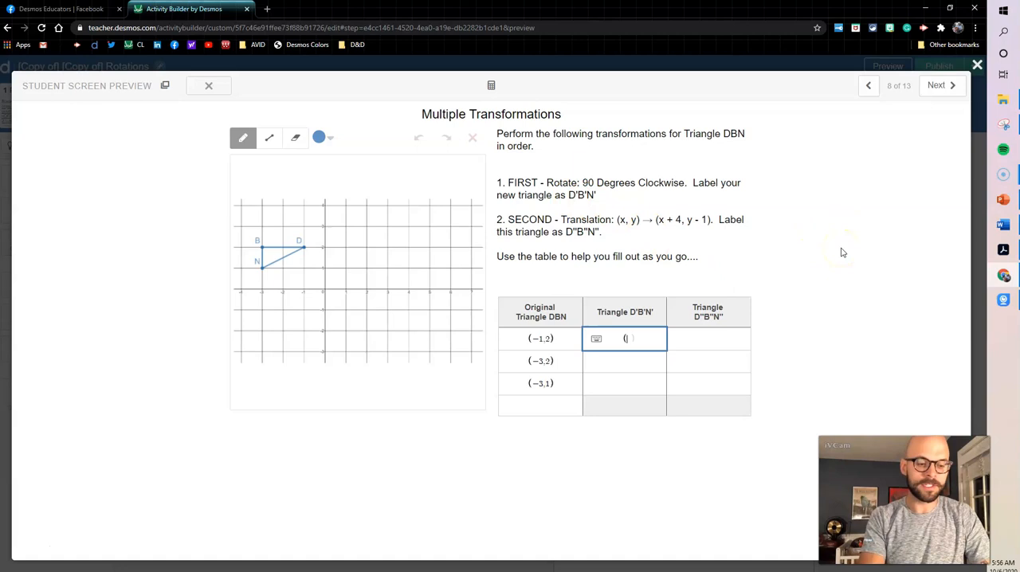
text(2,1))
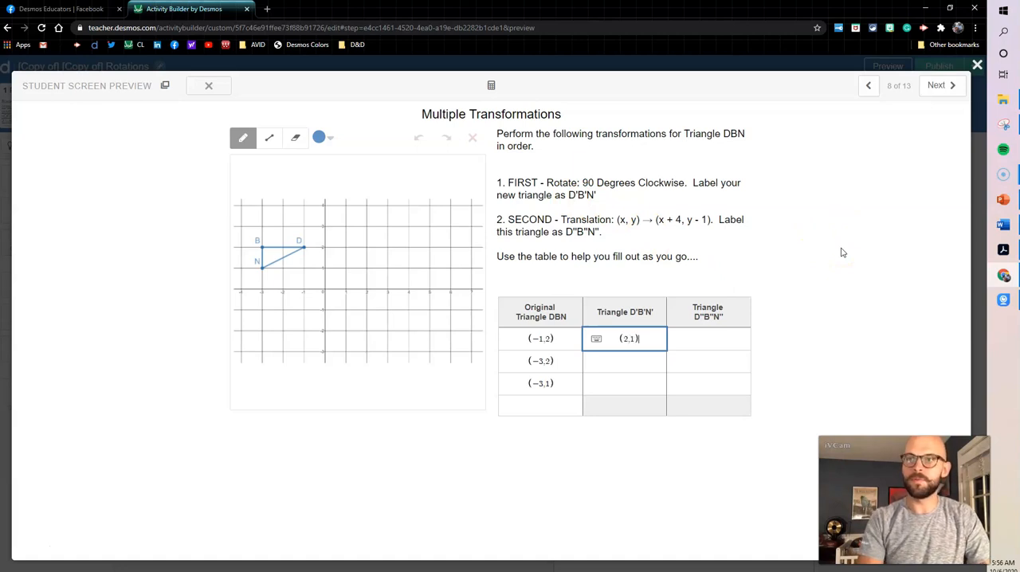
click(624, 361)
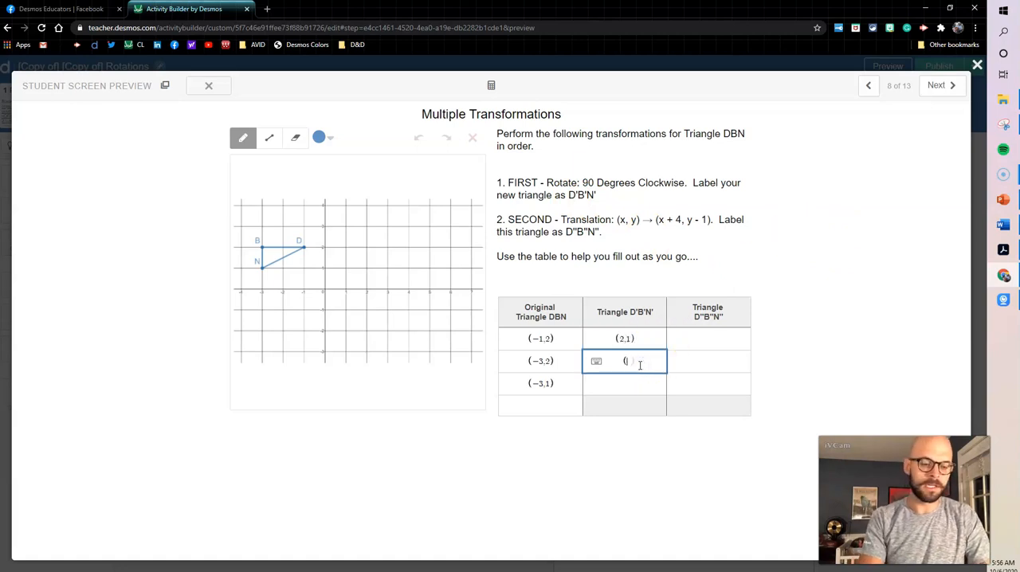
click(624, 384)
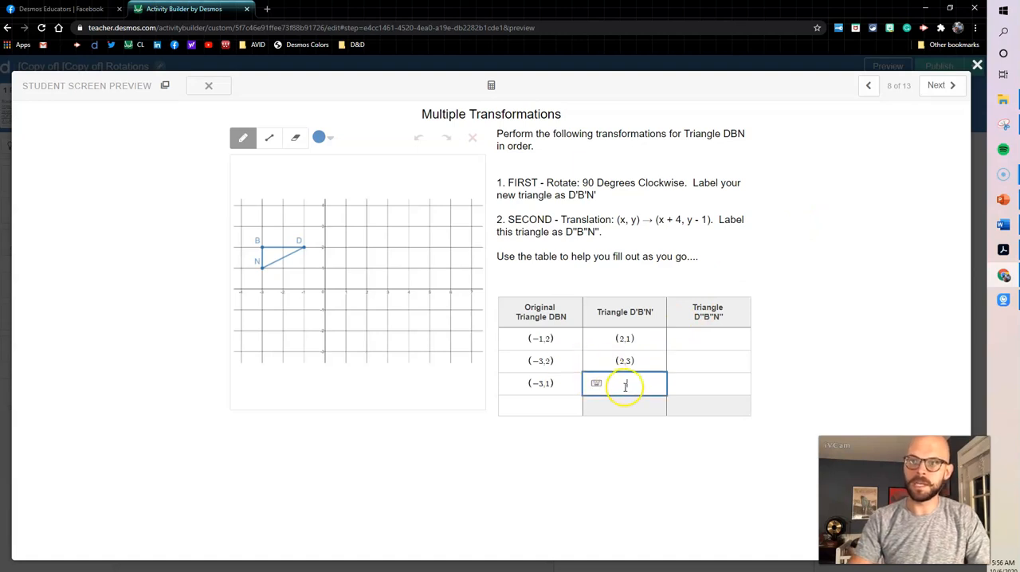
text((1,3))
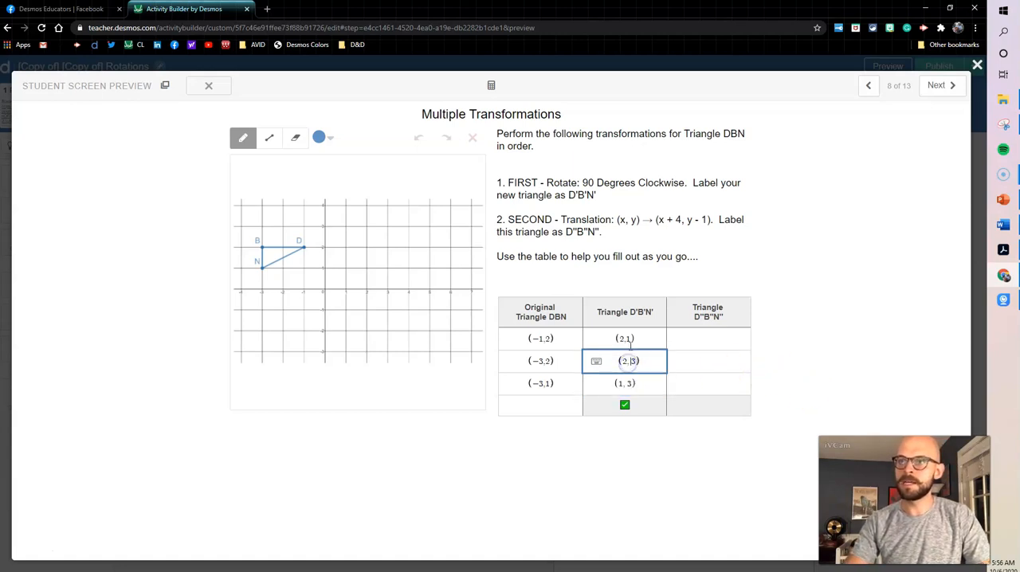
click(624, 338)
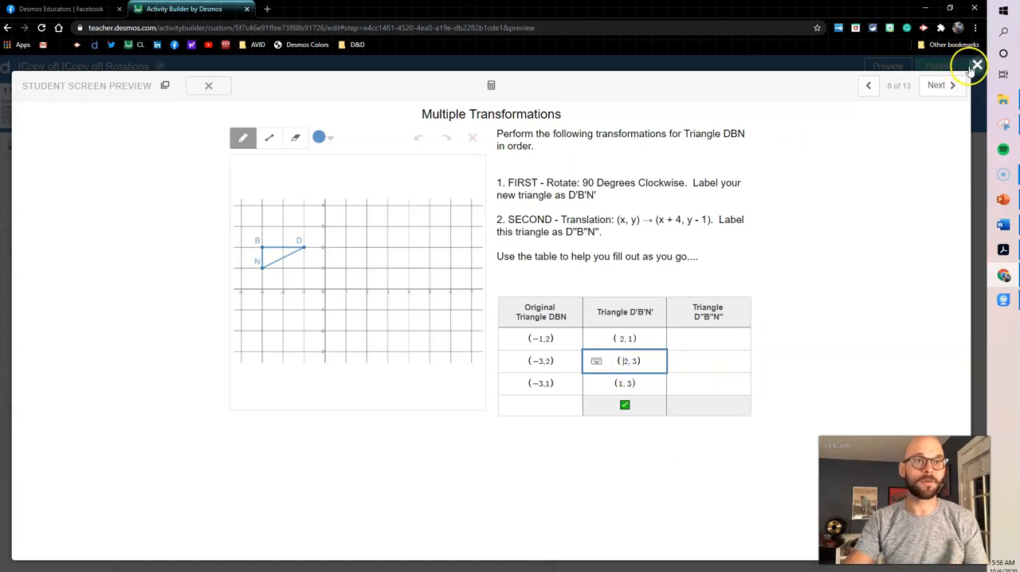
Close the preview, open the table's script, and highlight the D1 parseOrderedPair line
click(973, 64)
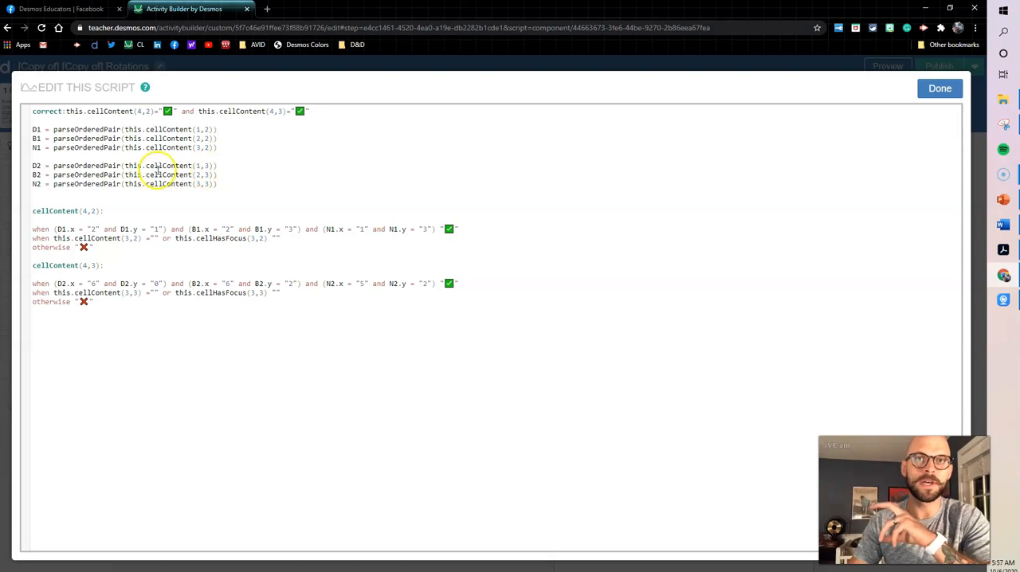
mouse_move(24, 563)
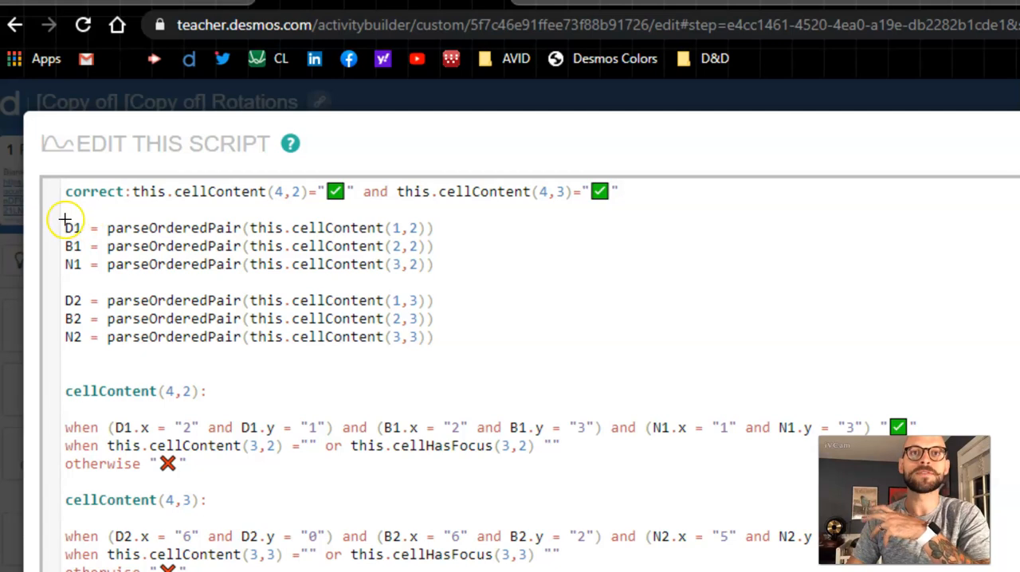
double_click(73, 227)
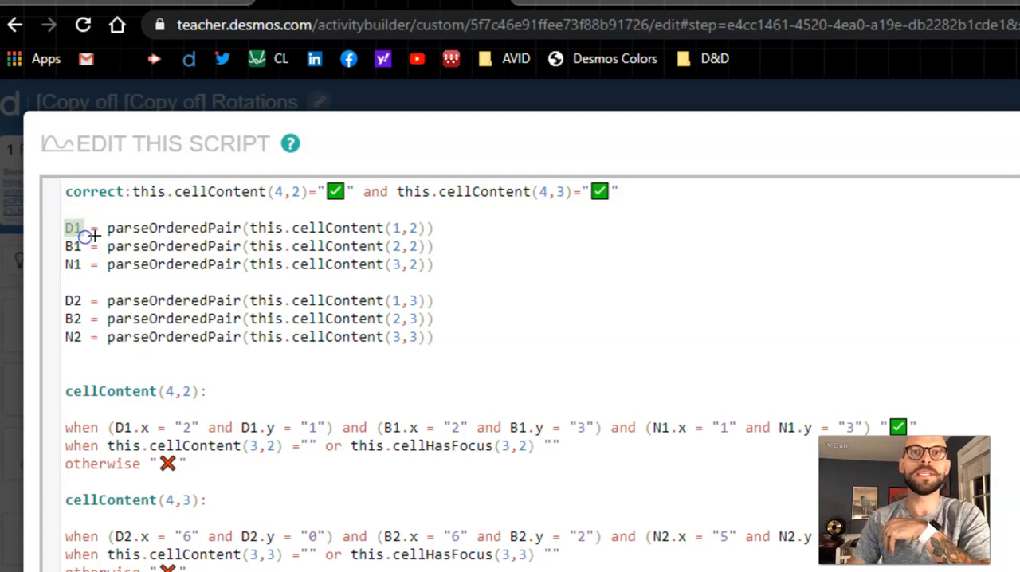
drag(89, 228, 434, 228)
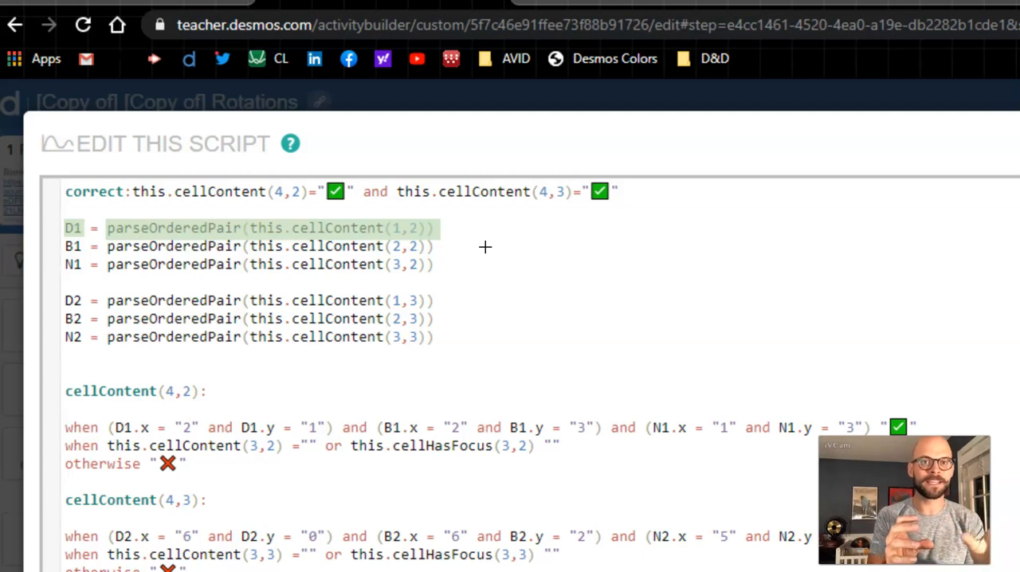
mouse_move(158, 481)
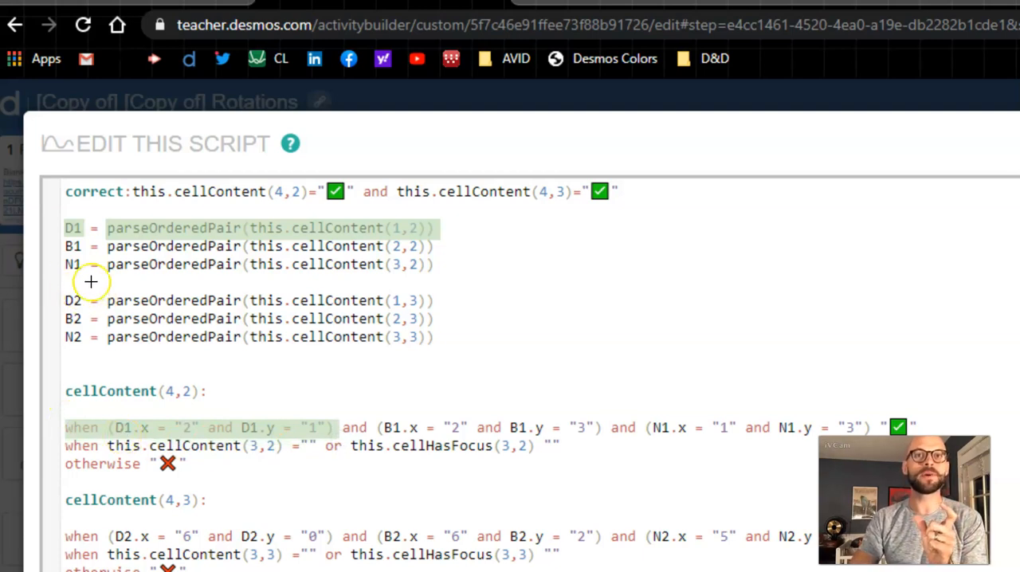
mouse_move(146, 431)
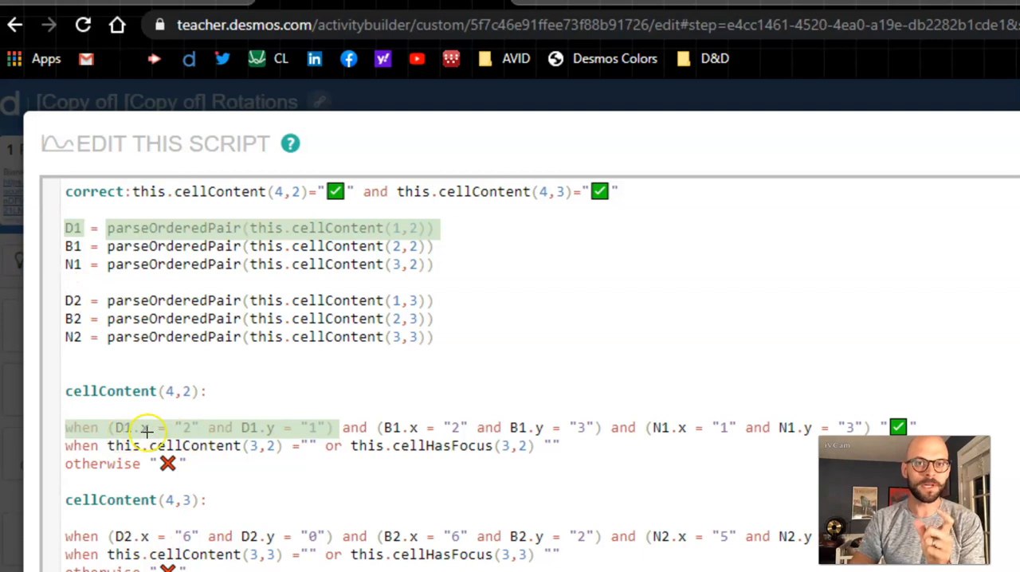
mouse_move(251, 427)
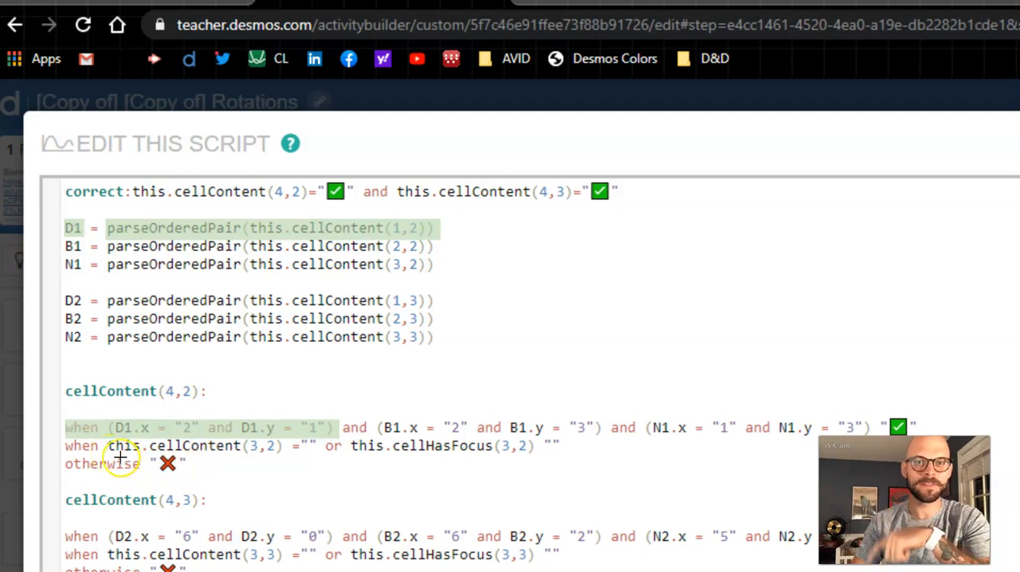
mouse_move(237, 463)
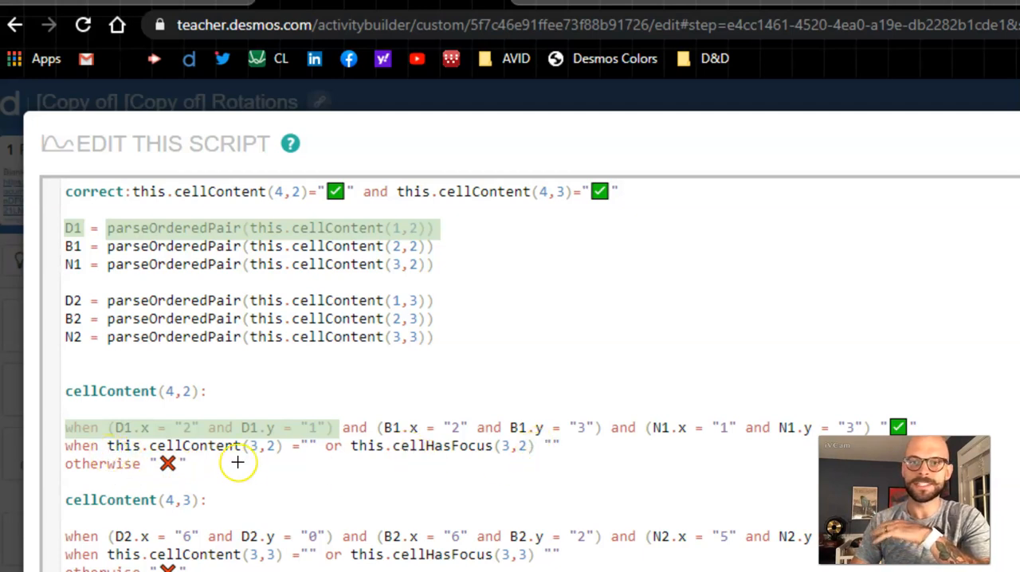
mouse_move(278, 451)
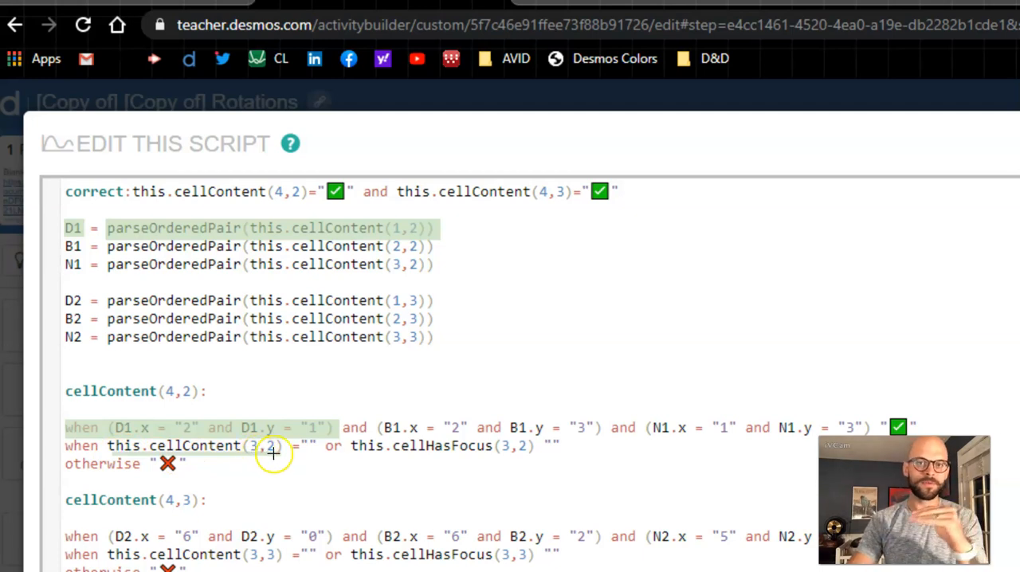
mouse_move(304, 453)
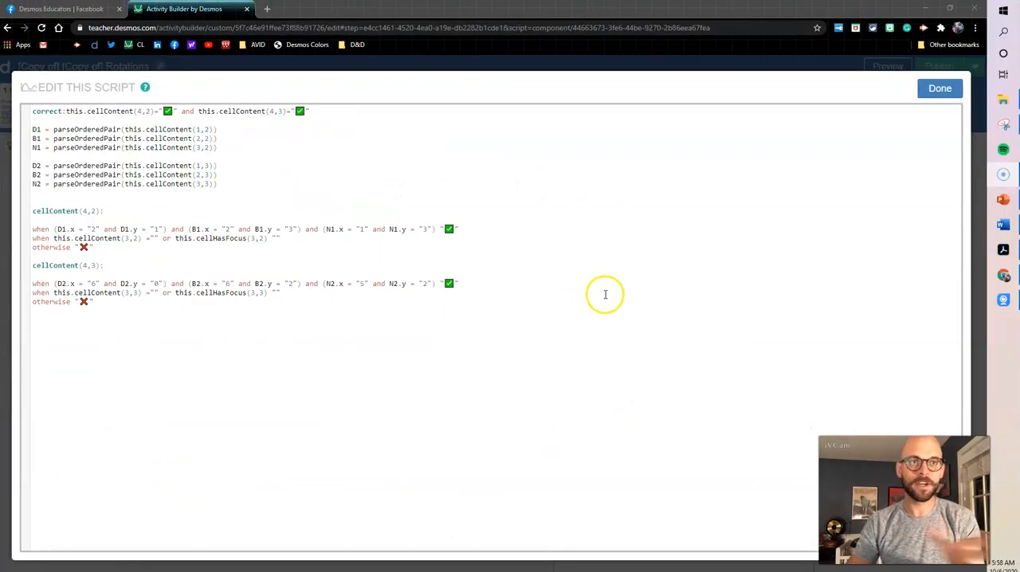
mouse_move(940, 88)
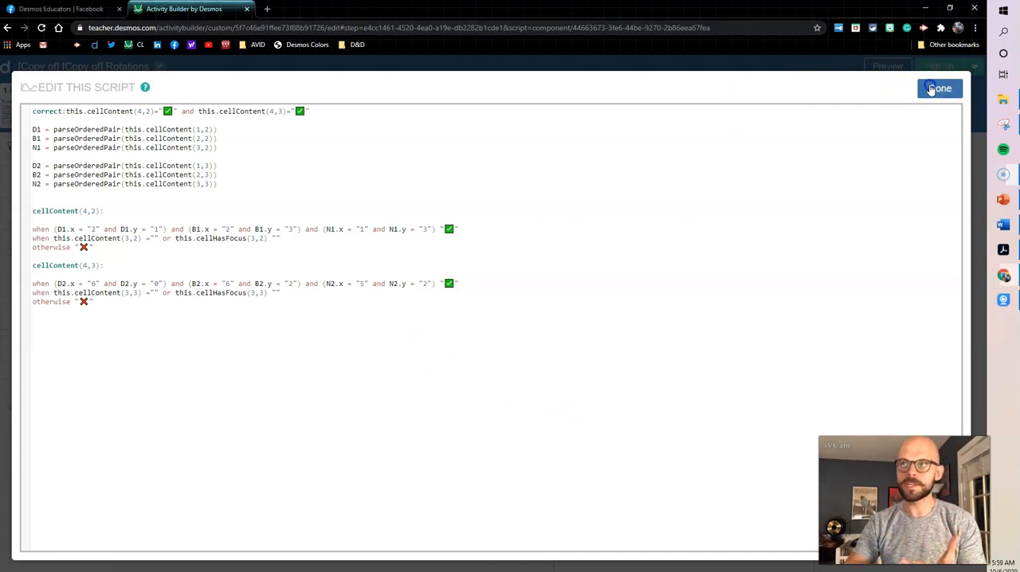
click(942, 87)
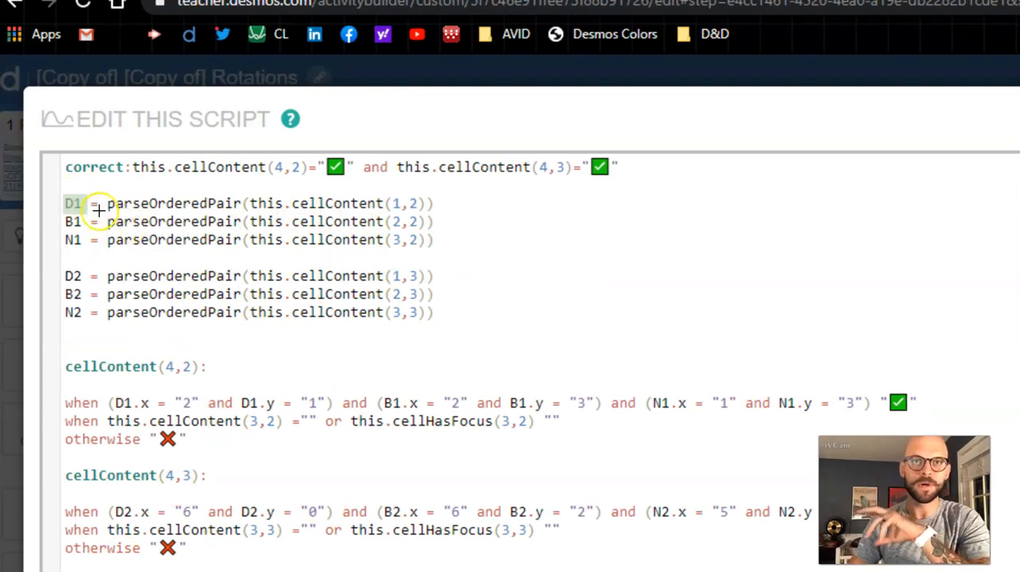
double_click(173, 203)
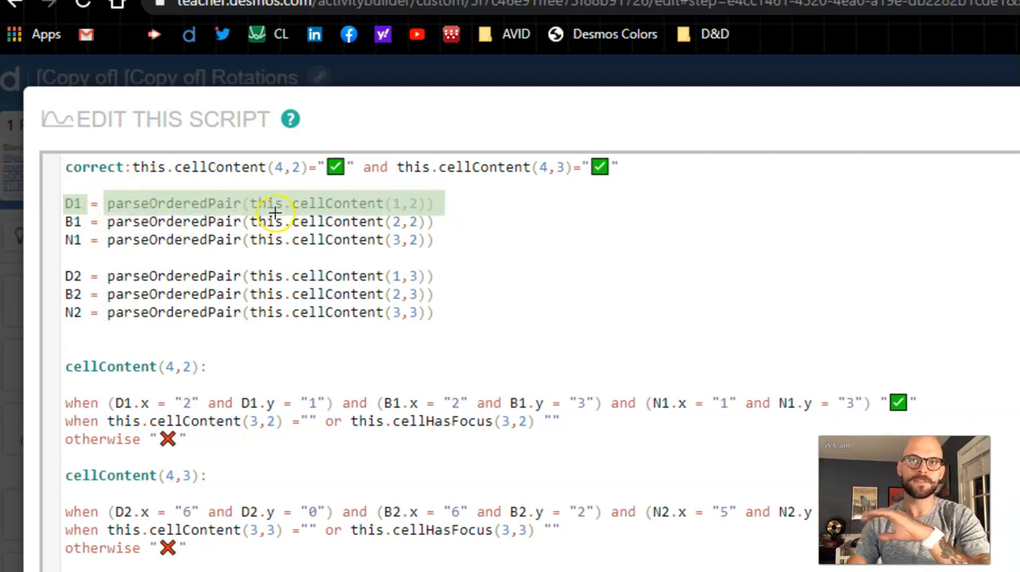
mouse_move(259, 204)
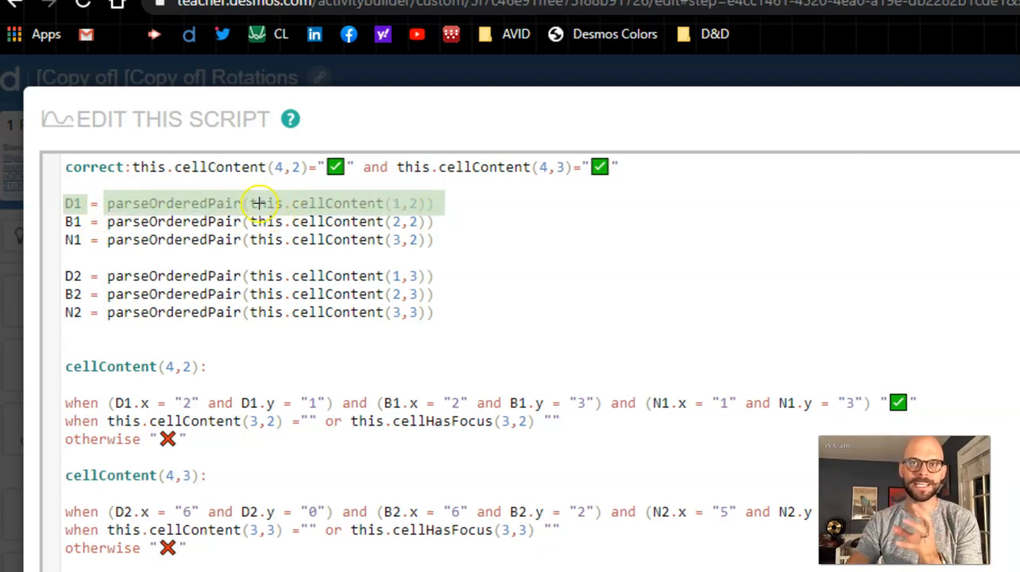
mouse_move(364, 215)
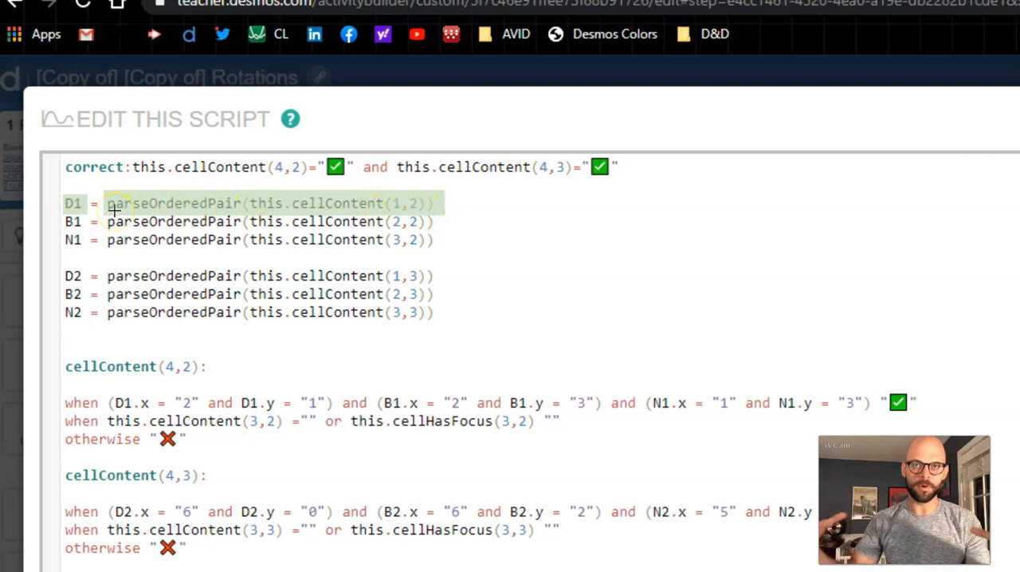
mouse_move(167, 289)
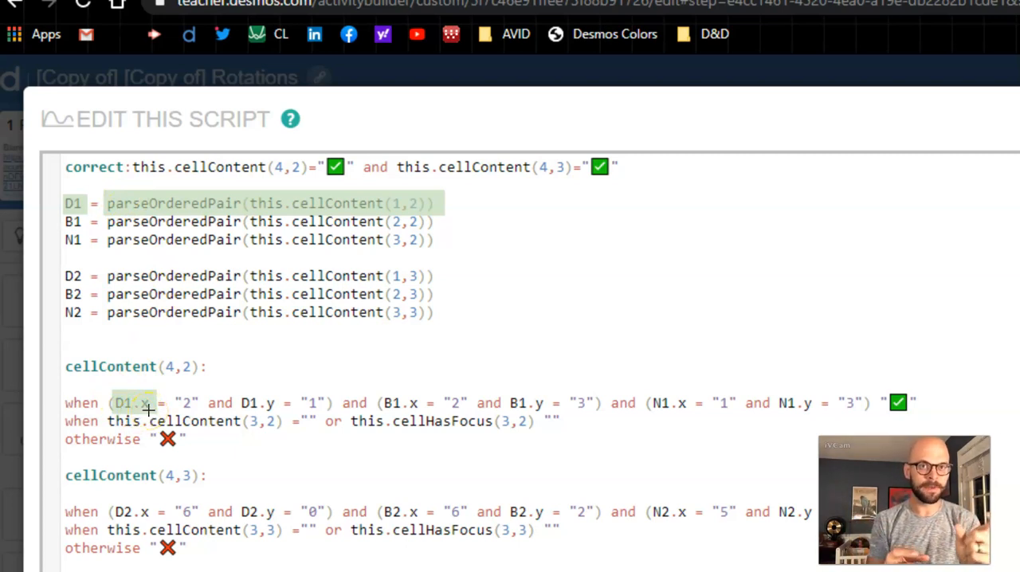
mouse_move(235, 397)
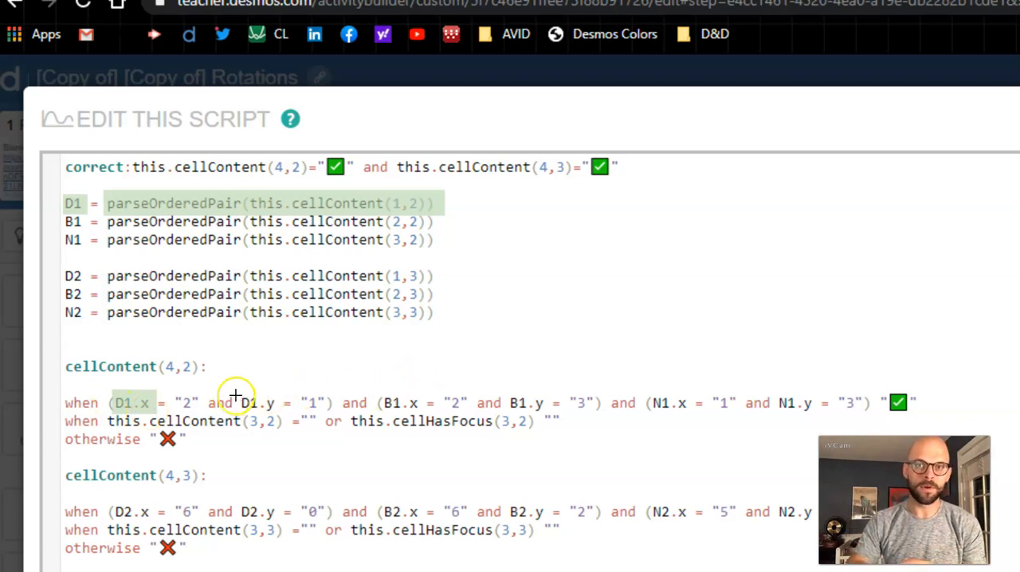